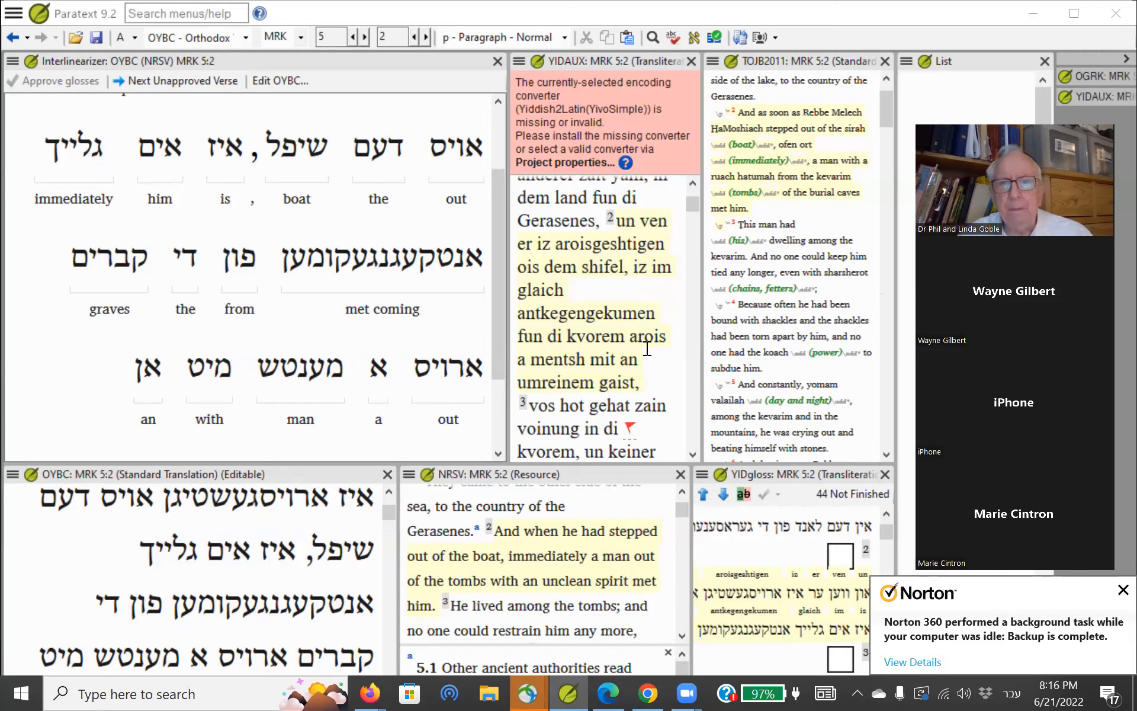
pyautogui.moveTo(505, 372)
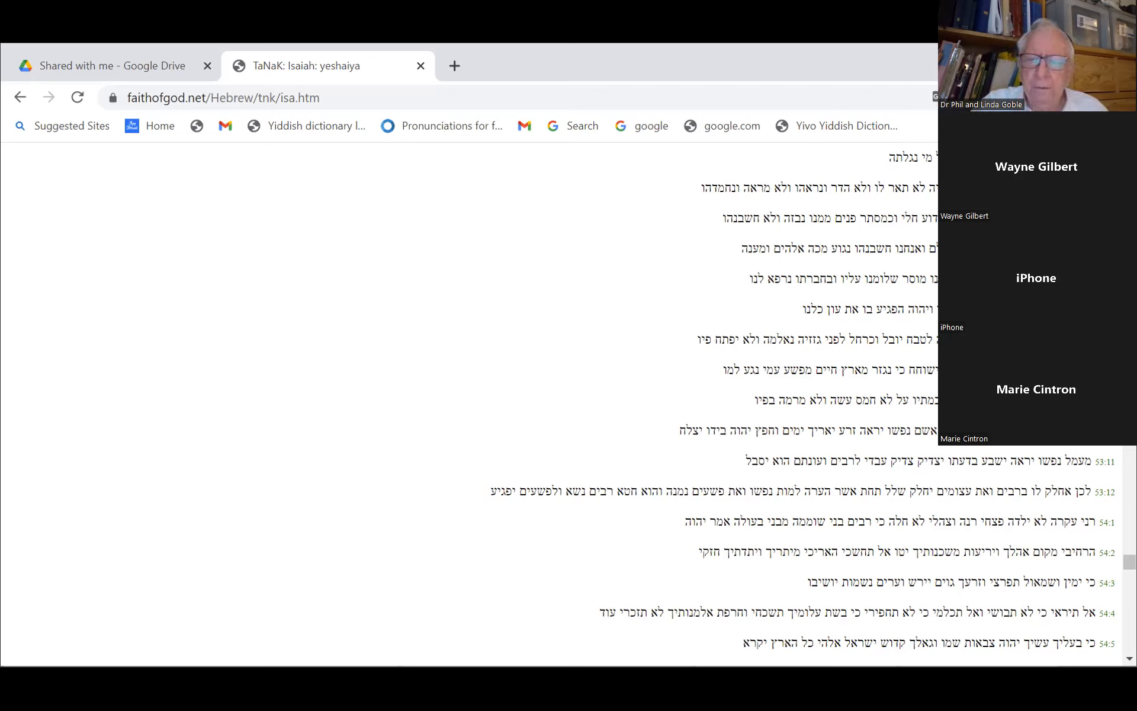
pyautogui.moveTo(795, 447)
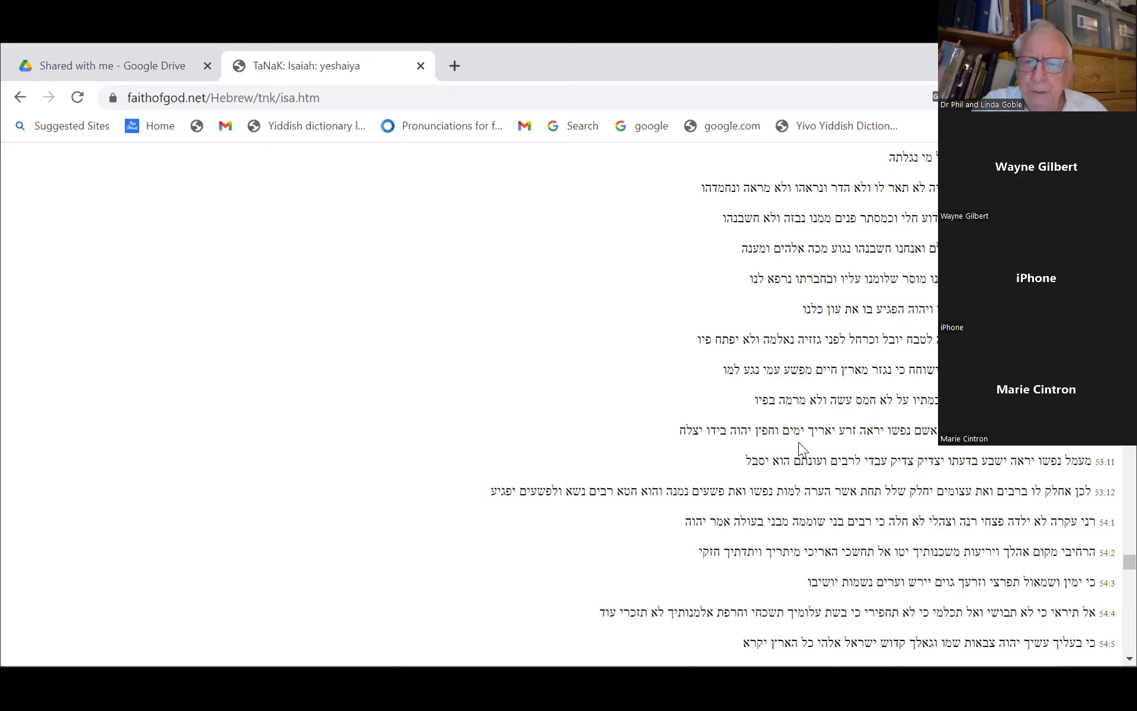
pyautogui.moveTo(813, 441)
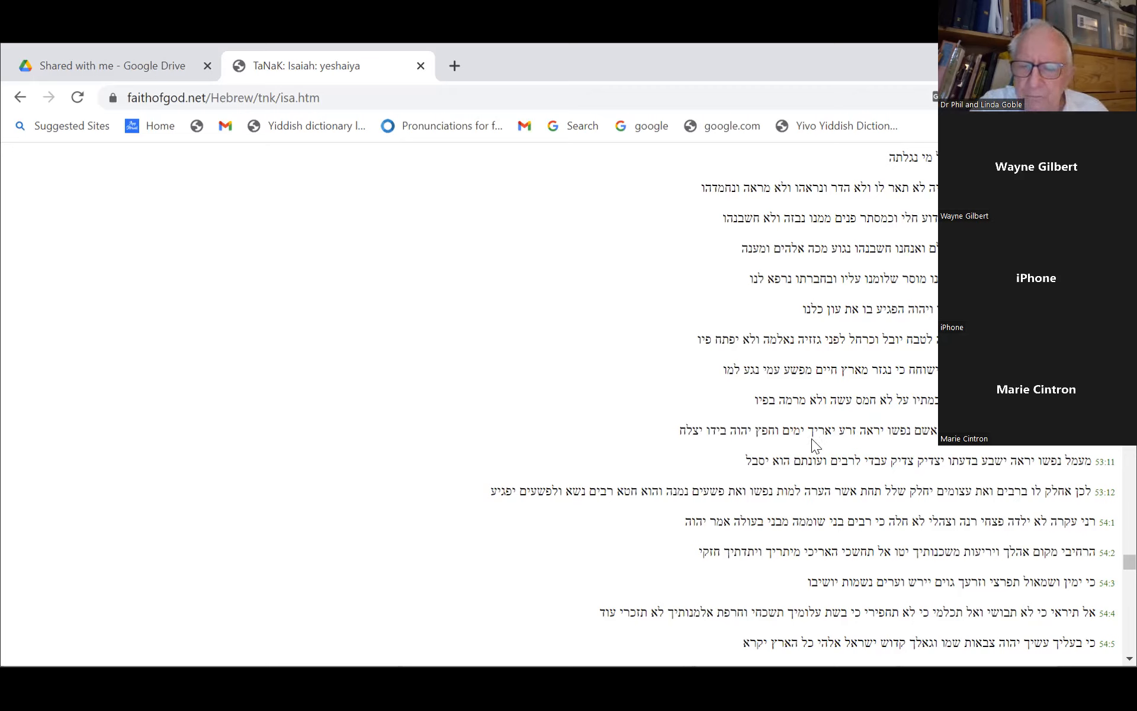